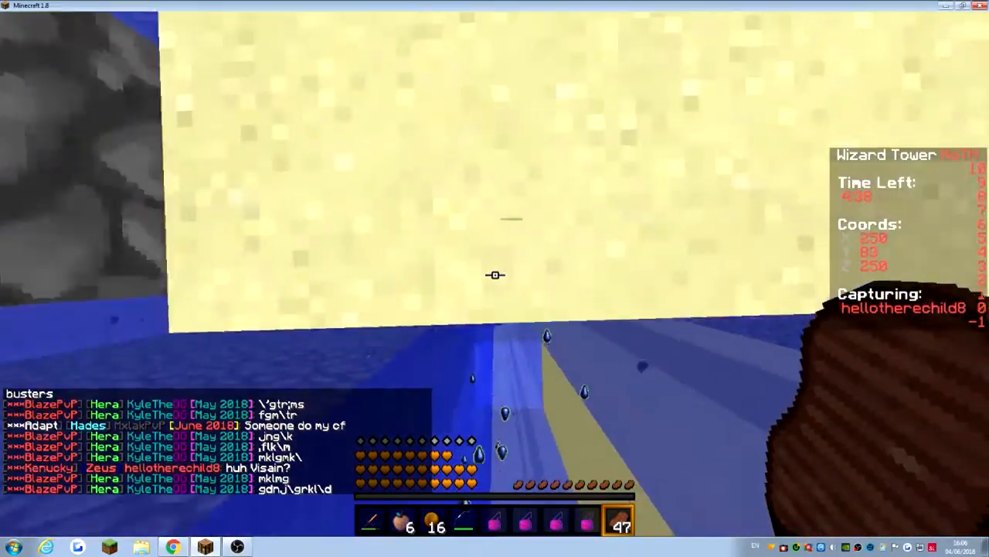
pyautogui.moveTo(495, 275)
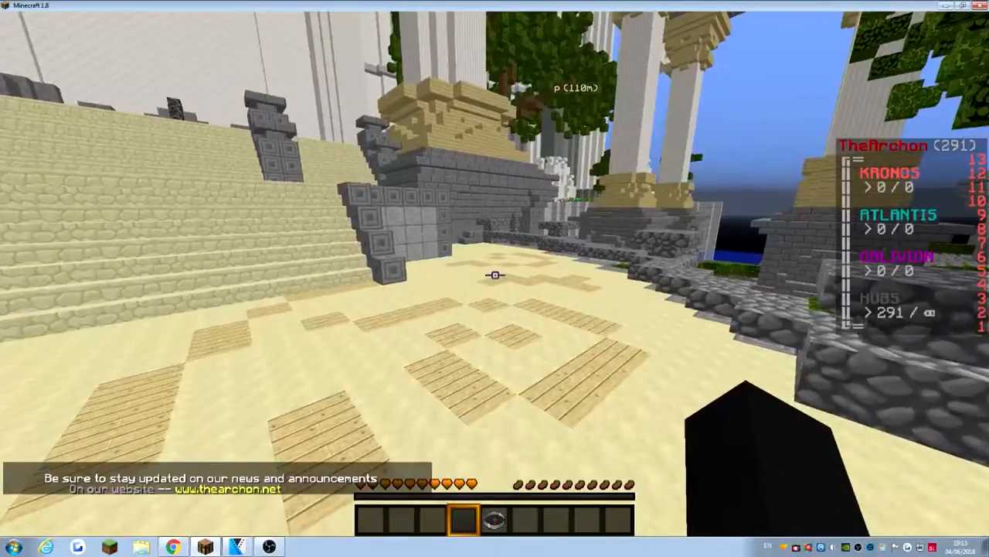
pyautogui.moveTo(495, 275)
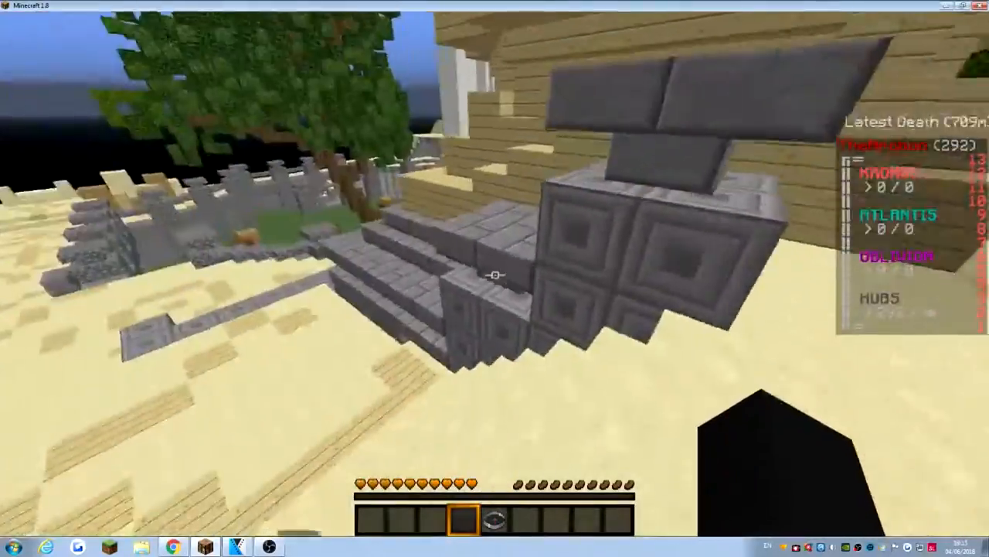
pyautogui.moveTo(494, 275)
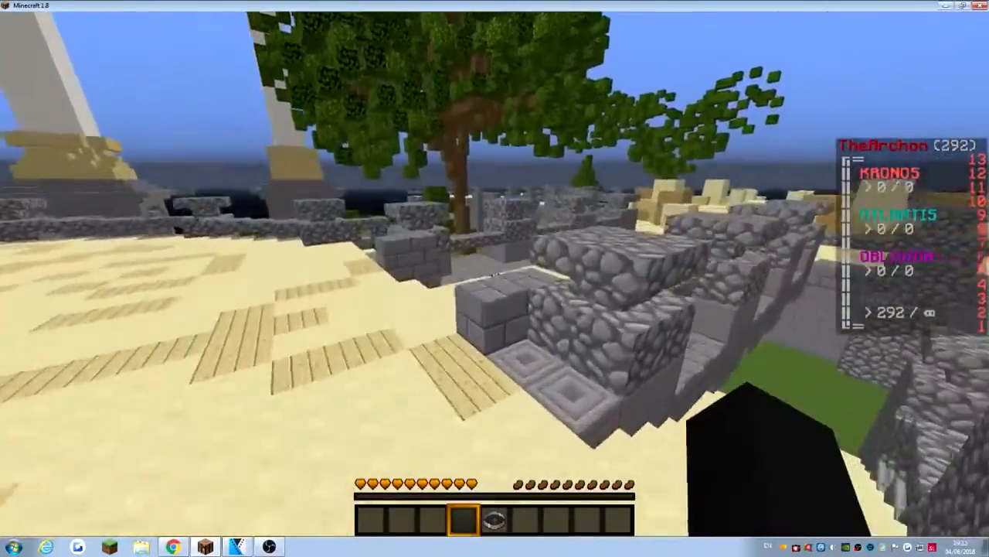
pyautogui.moveTo(494, 278)
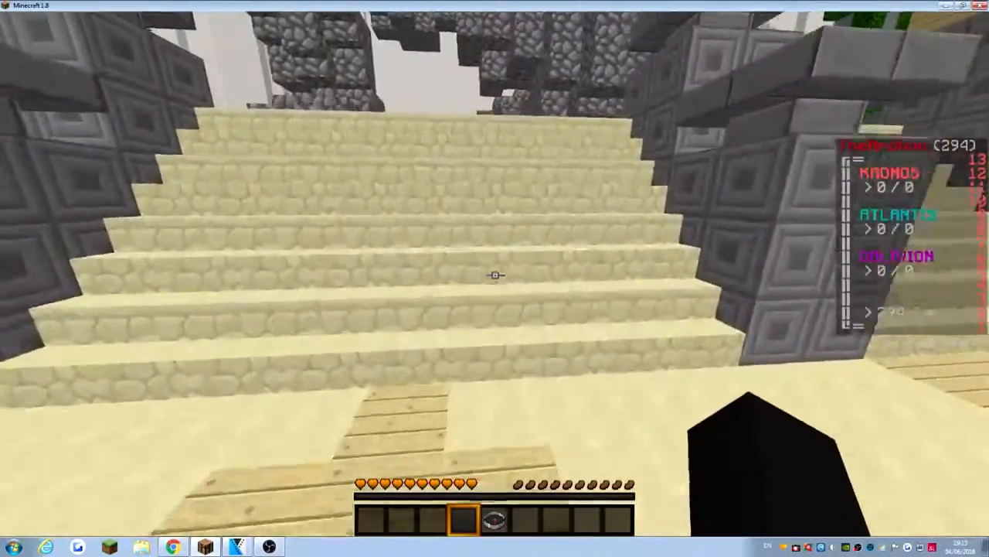
pyautogui.moveTo(495, 275)
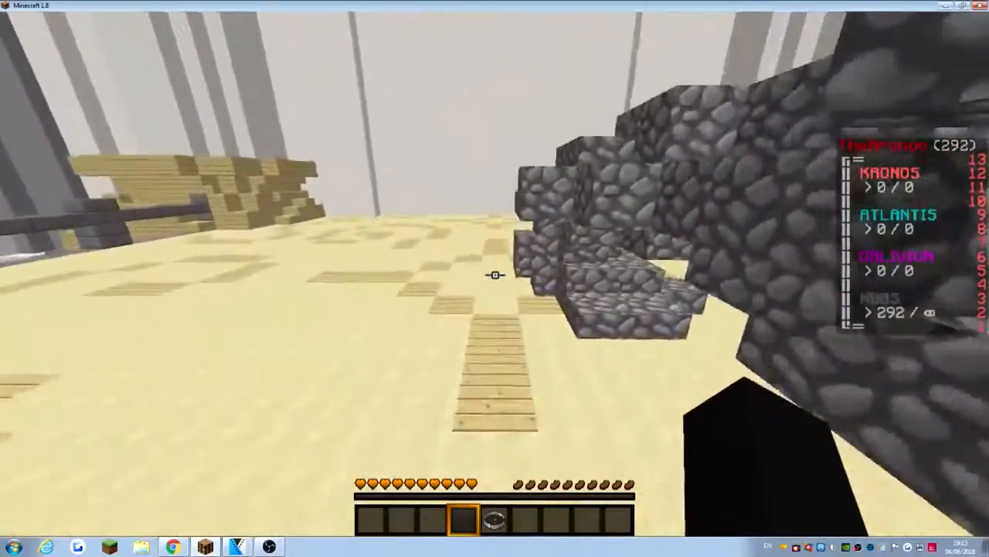
pyautogui.moveTo(495, 275)
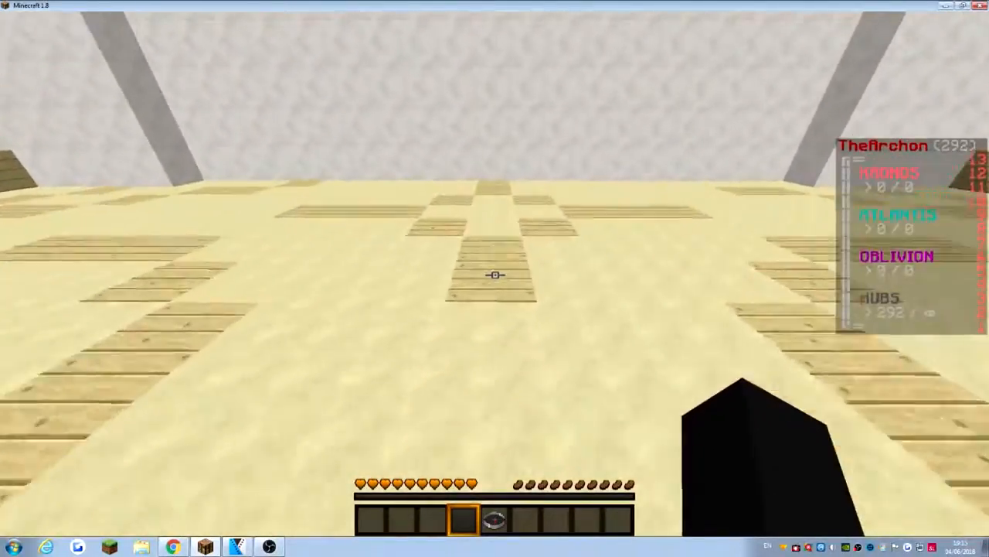